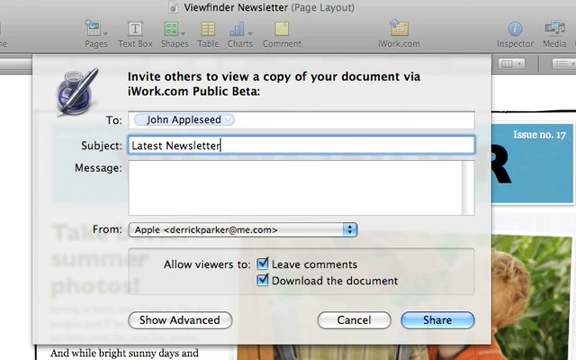
- Write the invitation note to Derrick asking him to review the newsletter revisions
text(Hi Derrick – Will you look at these new revisions? Thanks!)
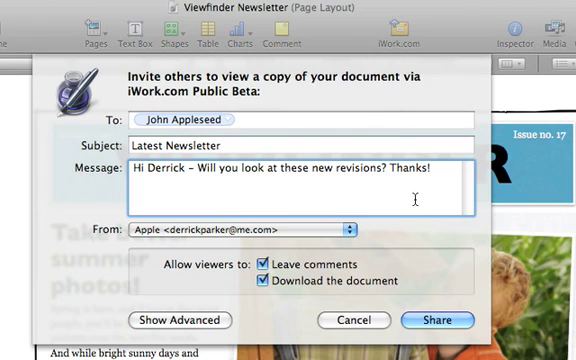
mouse_move(376, 264)
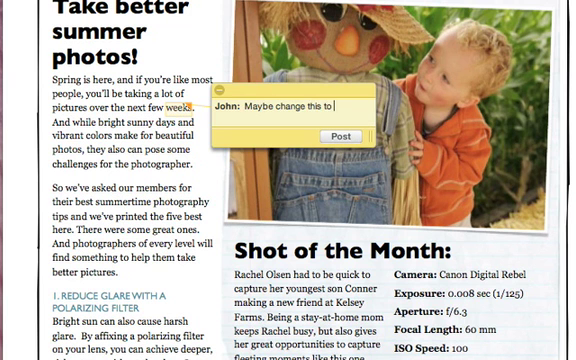
- Post a comment on the summer photos article: 'Maybe change this to "months".'
text("months".)
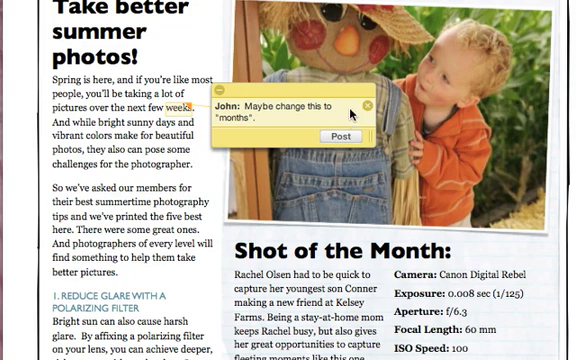
click(336, 128)
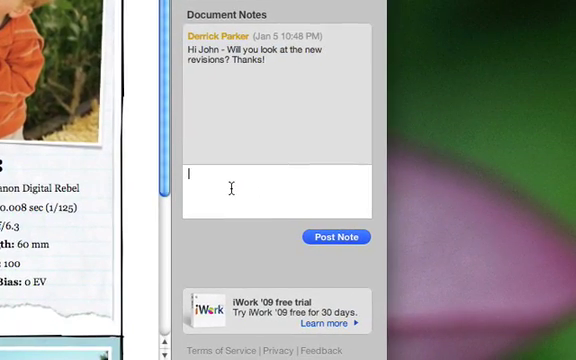
- Reply in Document Notes with 'Hi Derrick - It looks great!'
text(Hi Derrick - It ()
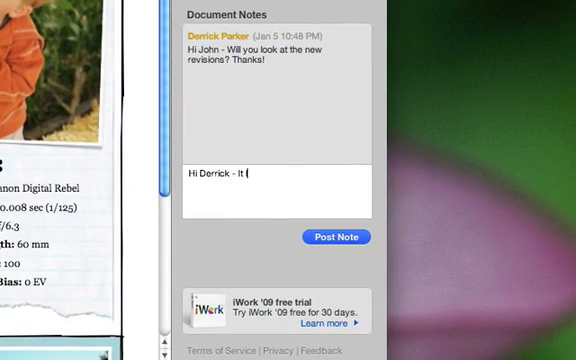
text(ooks great!)
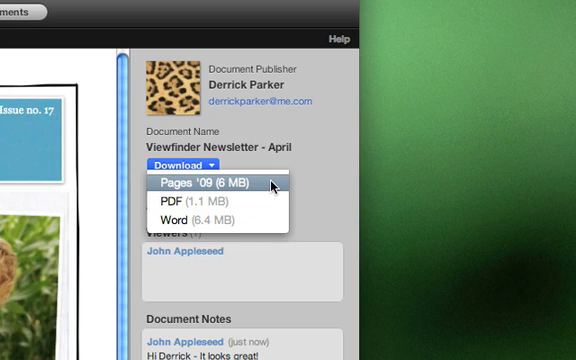
- Download the Viewfinder Newsletter from iWork.com as a Pages '09 (6 MB) file
click(204, 182)
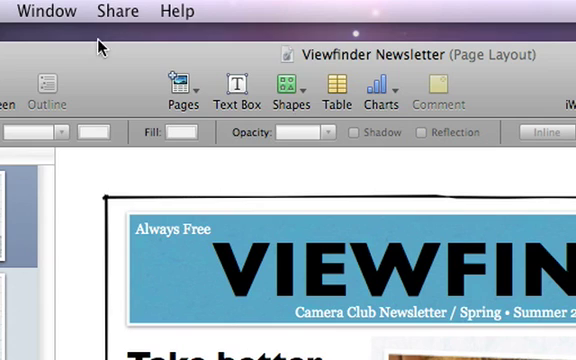
- Show the Share menu's options: shared documents, Mail, iWeb and export
click(116, 12)
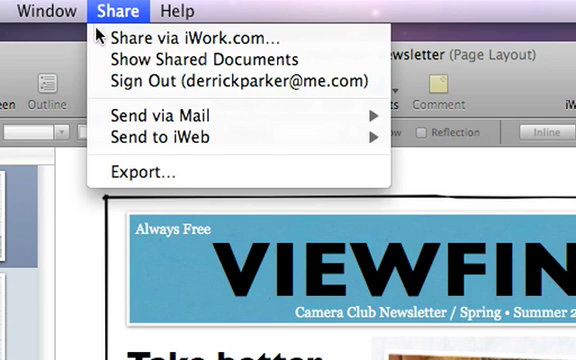